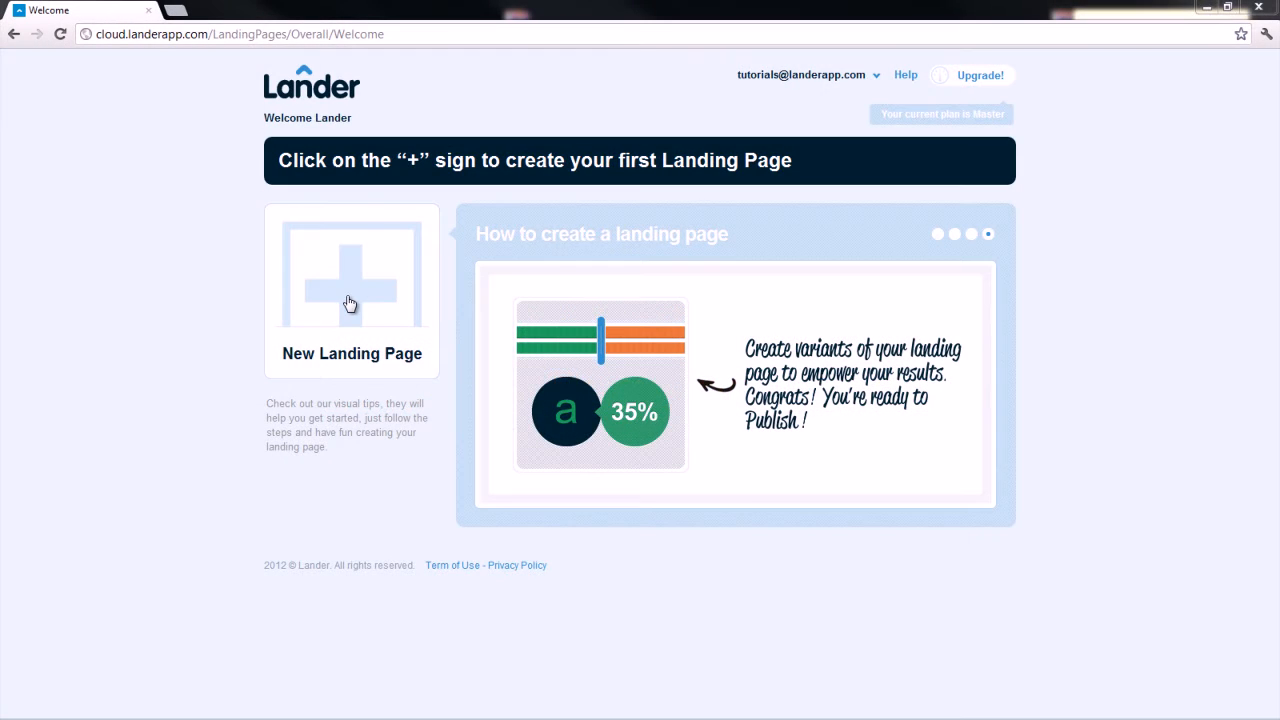
{"action": "mouse_move", "coordinate": [348, 302]}
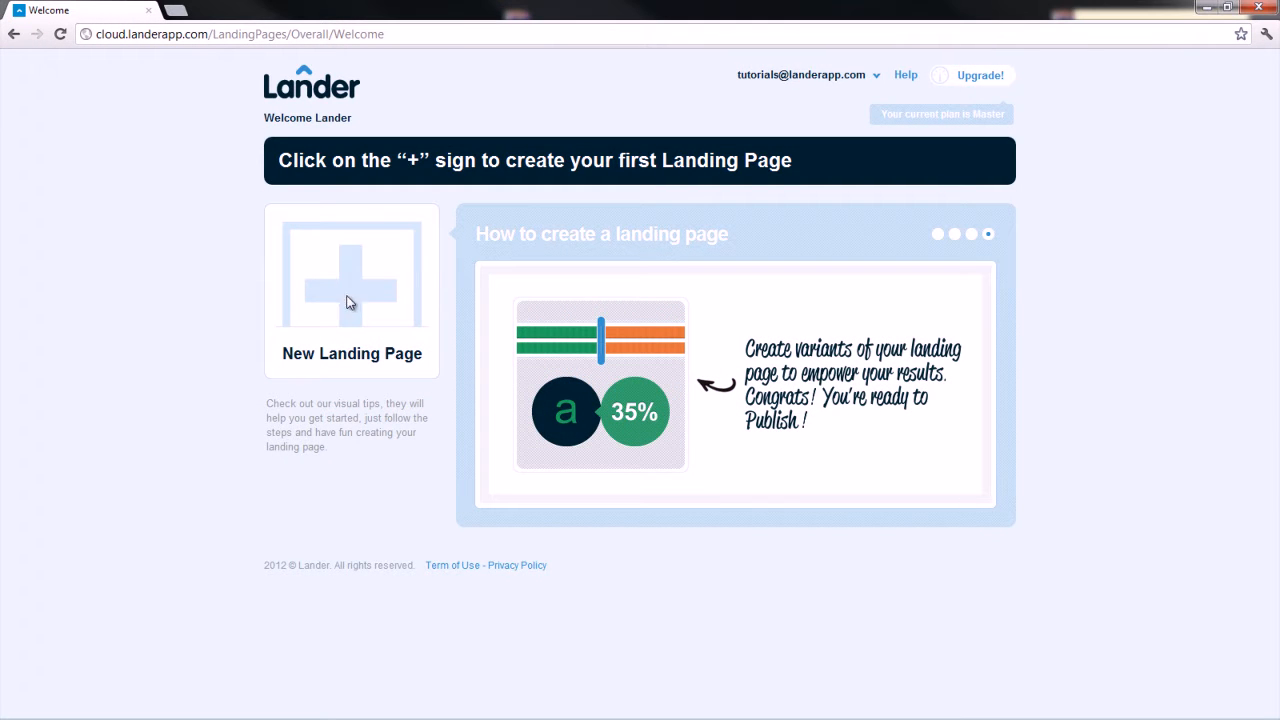
Create a new landing page named 'My First Landing Page'.
{"action": "left_click", "coordinate": [352, 272]}
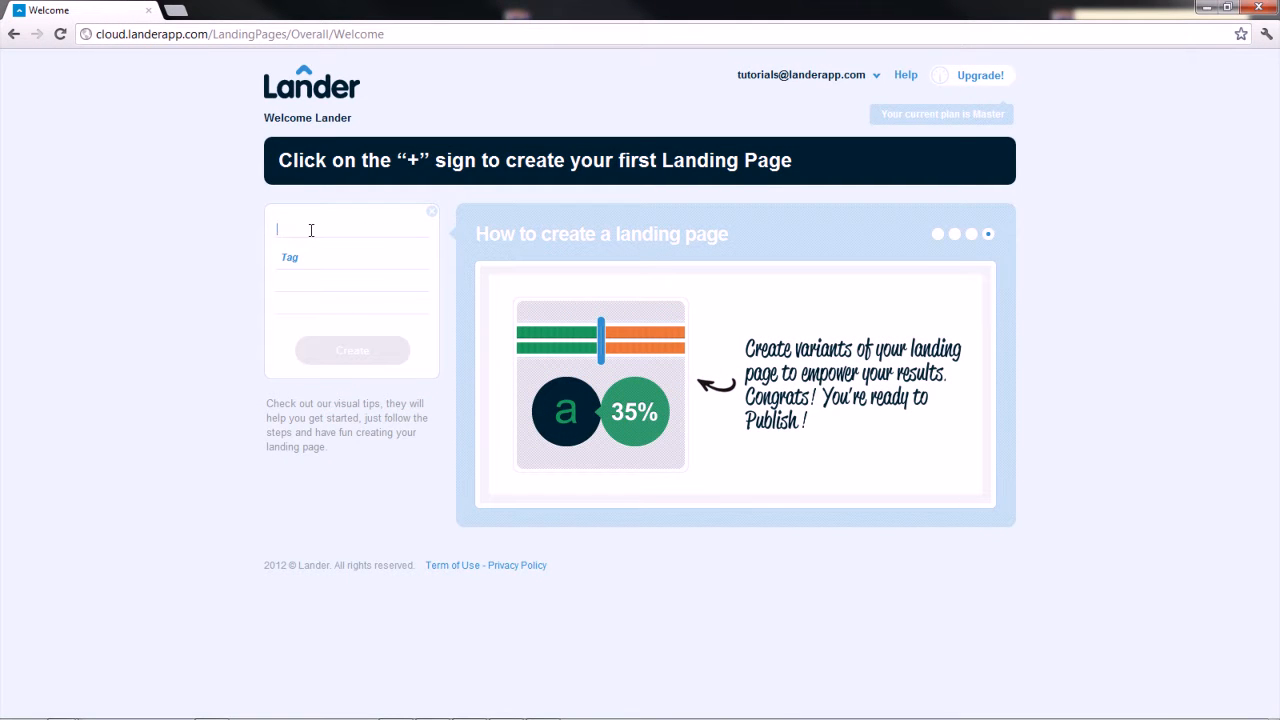
{"action": "type", "text": "My First Landing Page"}
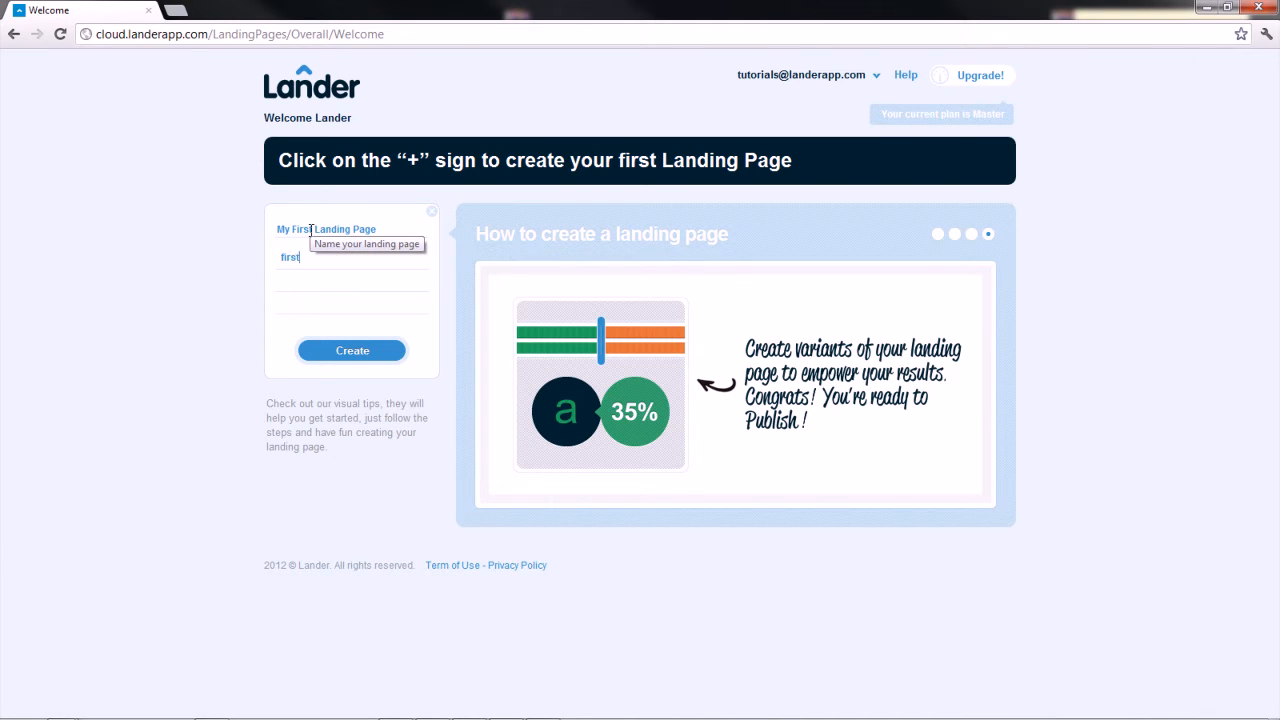
{"action": "left_click", "coordinate": [352, 350]}
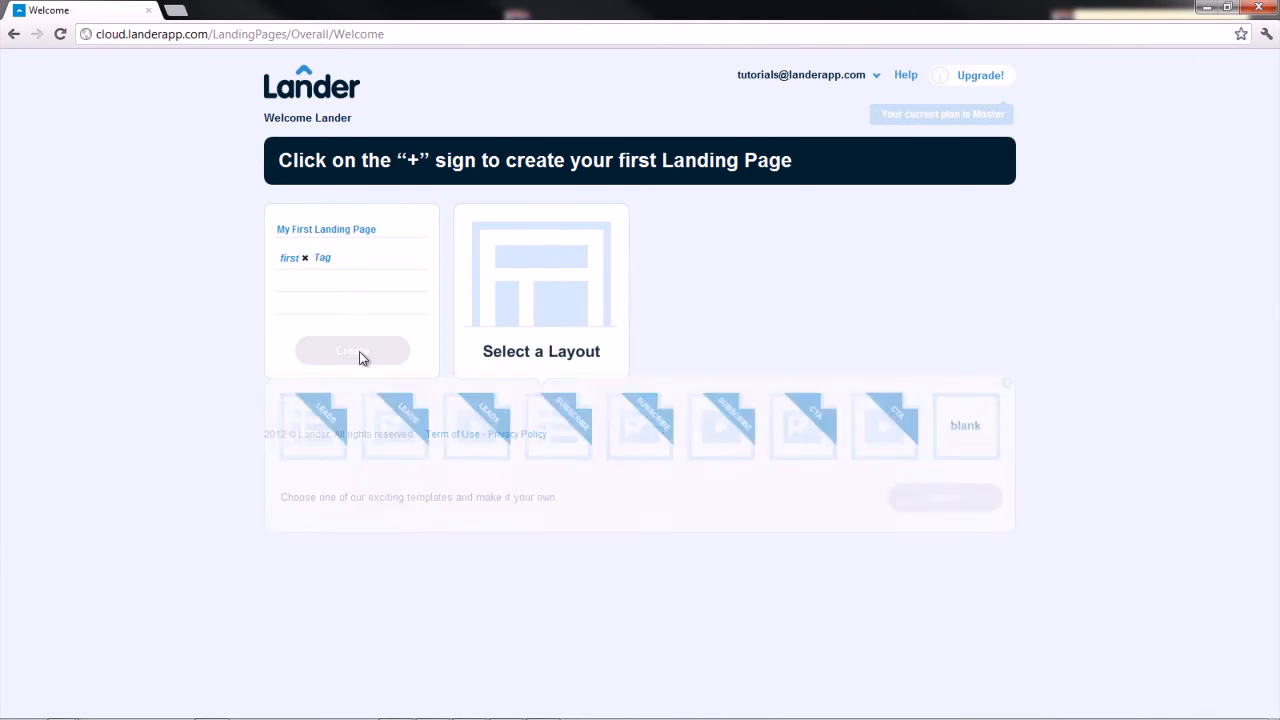
Choose the first template layout and create the page from it.
{"action": "left_click", "coordinate": [312, 448]}
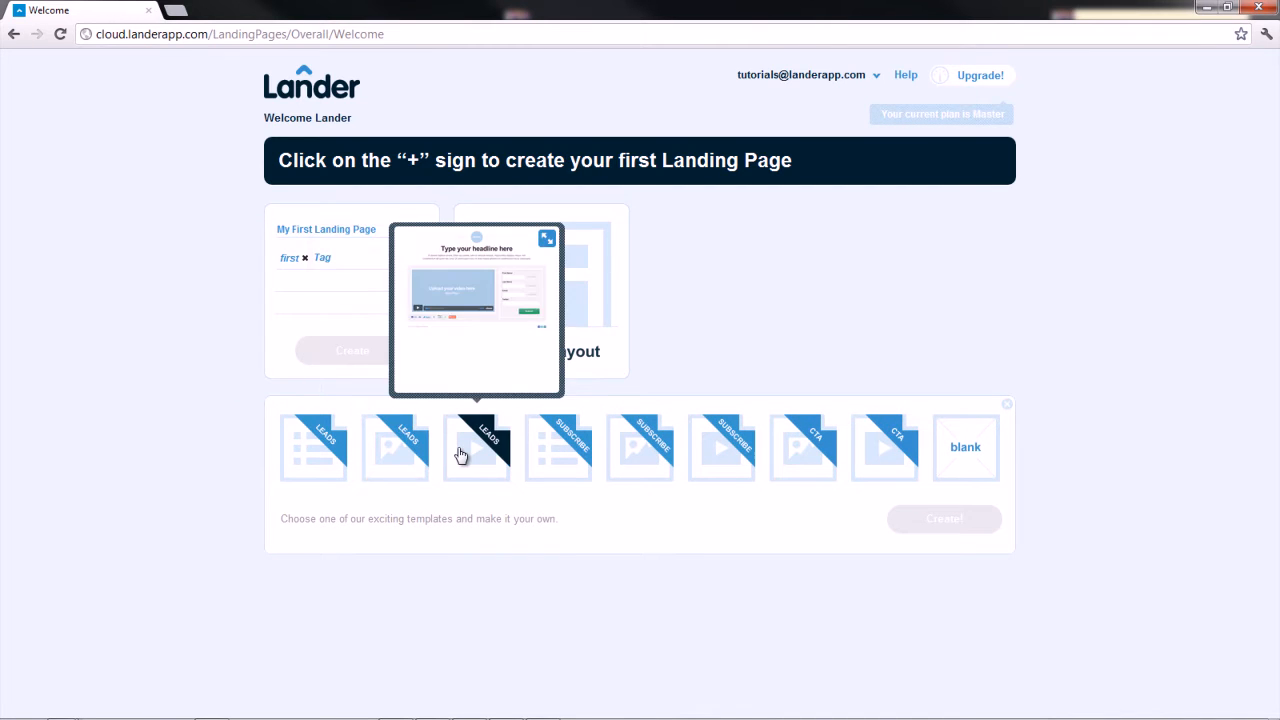
{"action": "left_click", "coordinate": [312, 448]}
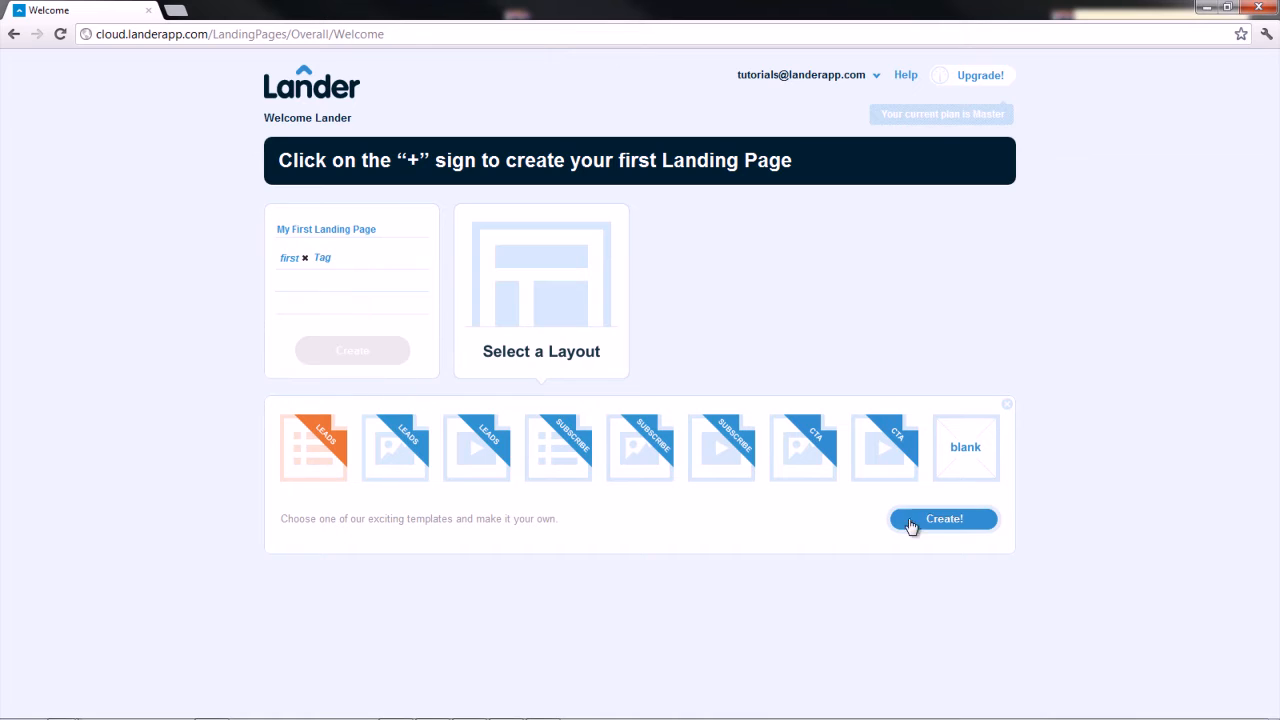
{"action": "left_click", "coordinate": [944, 518]}
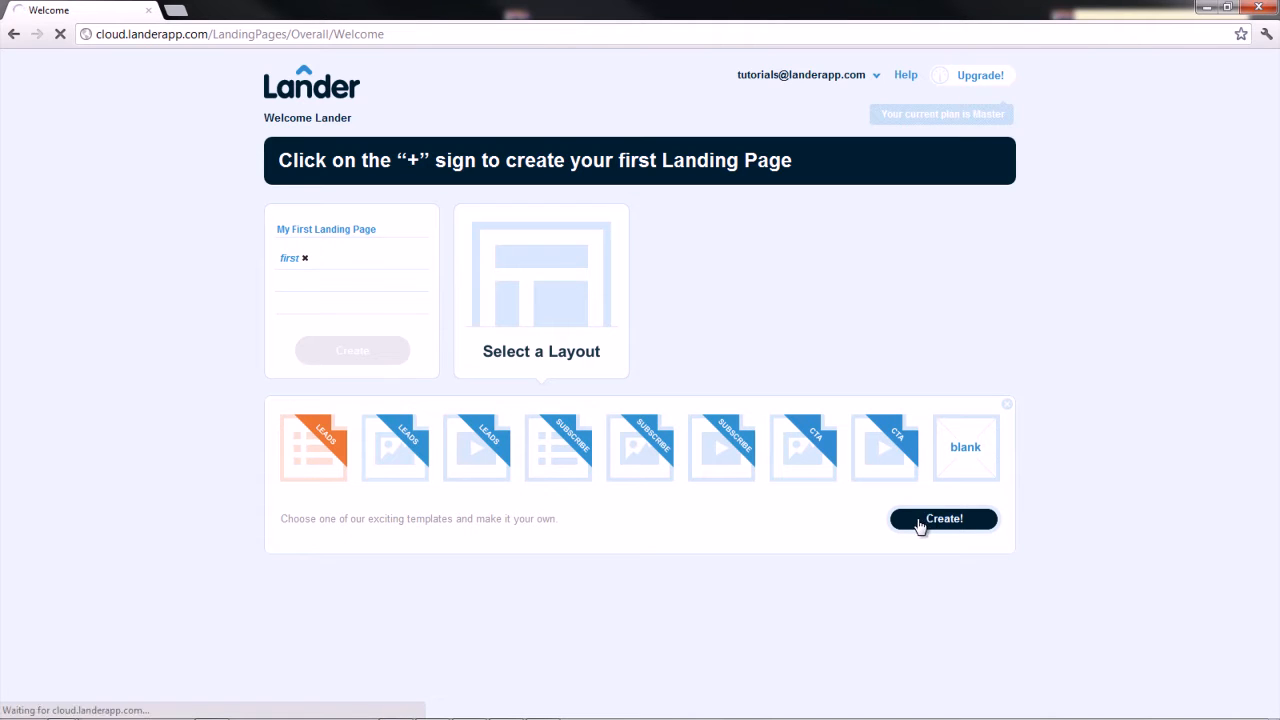
{"action": "left_click", "coordinate": [942, 518]}
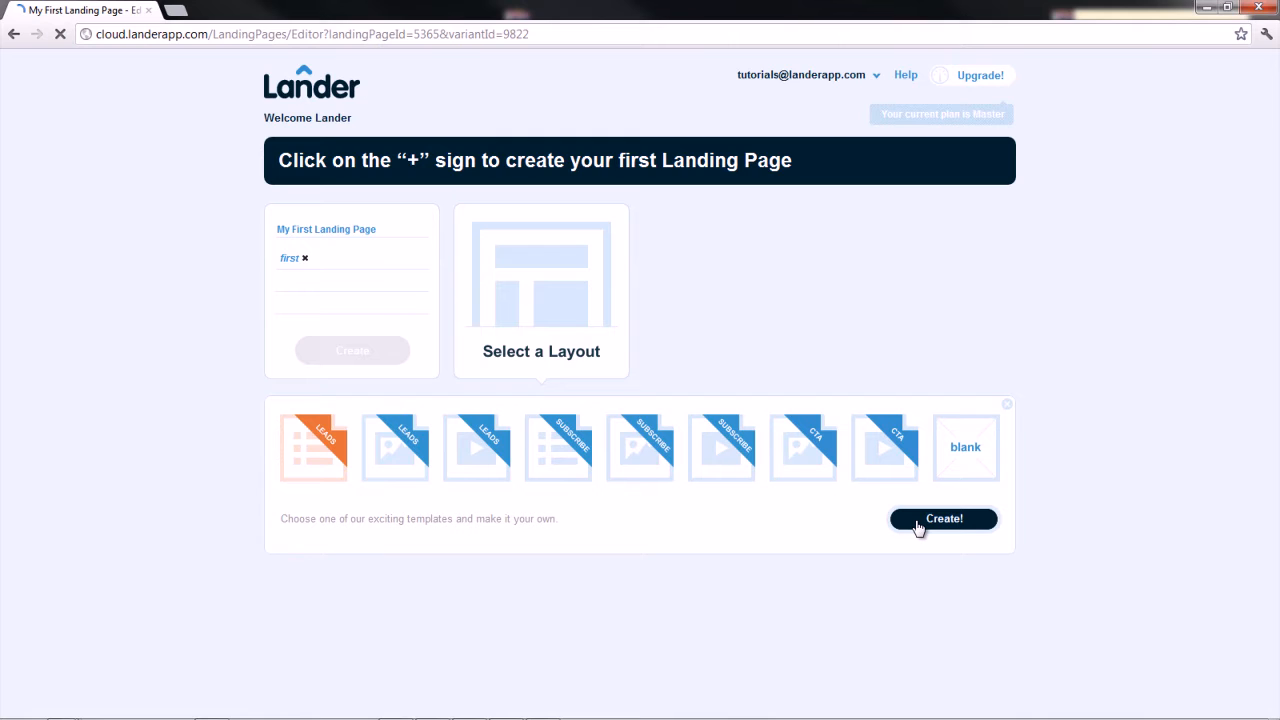
Select the 300x80px placeholder image above the headline in the loaded editor.
{"action": "left_click", "coordinate": [944, 518]}
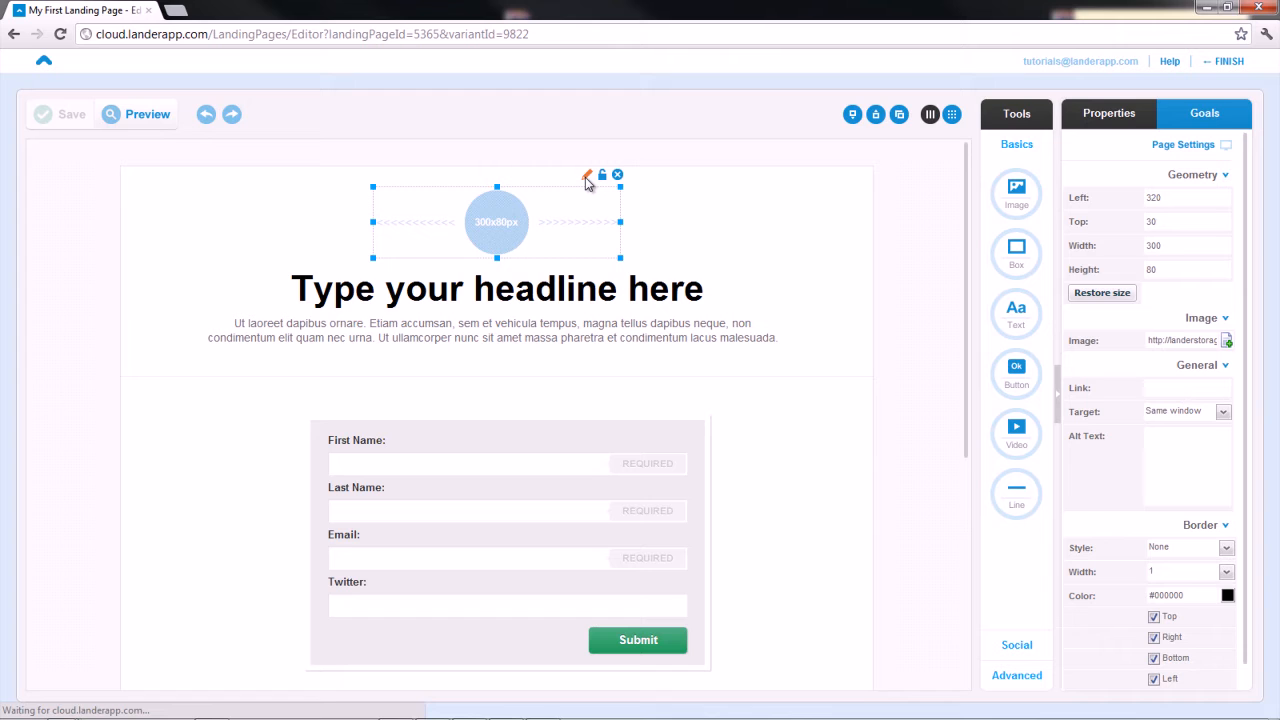
Bring up the image gallery for the placeholder to pick the Your Company logo.
{"action": "left_click", "coordinate": [588, 174]}
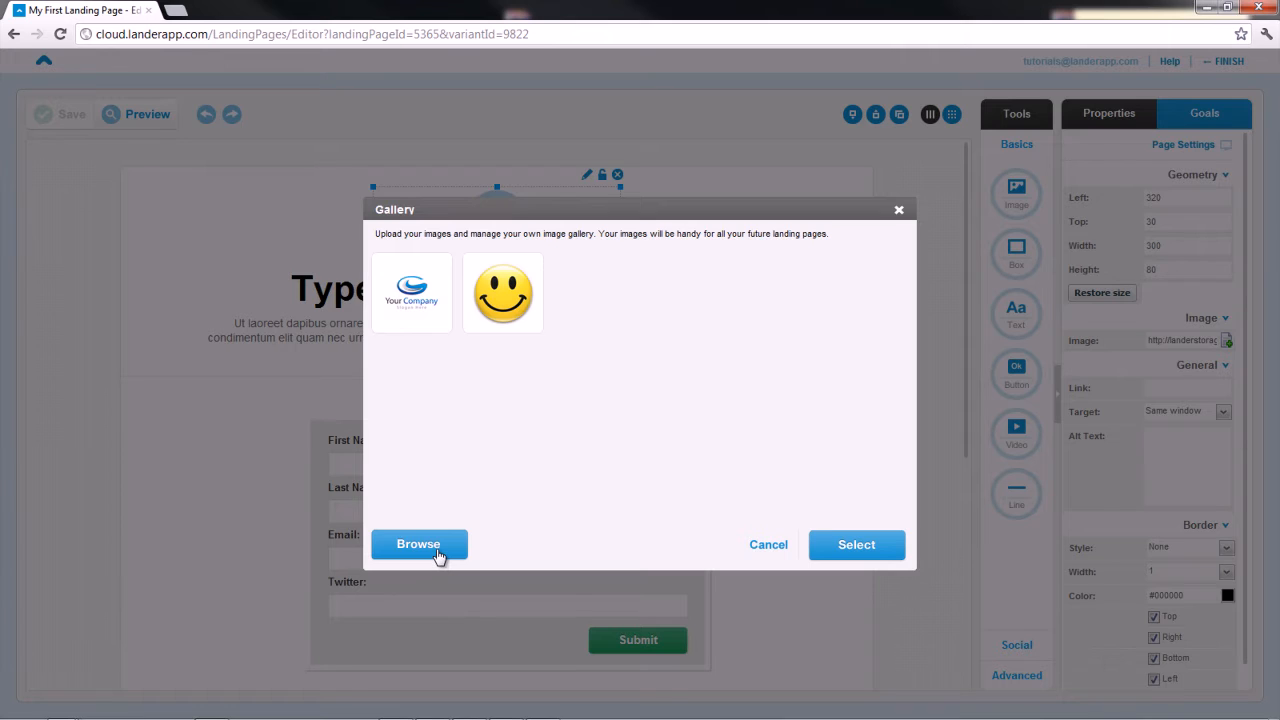
{"action": "mouse_move", "coordinate": [444, 348]}
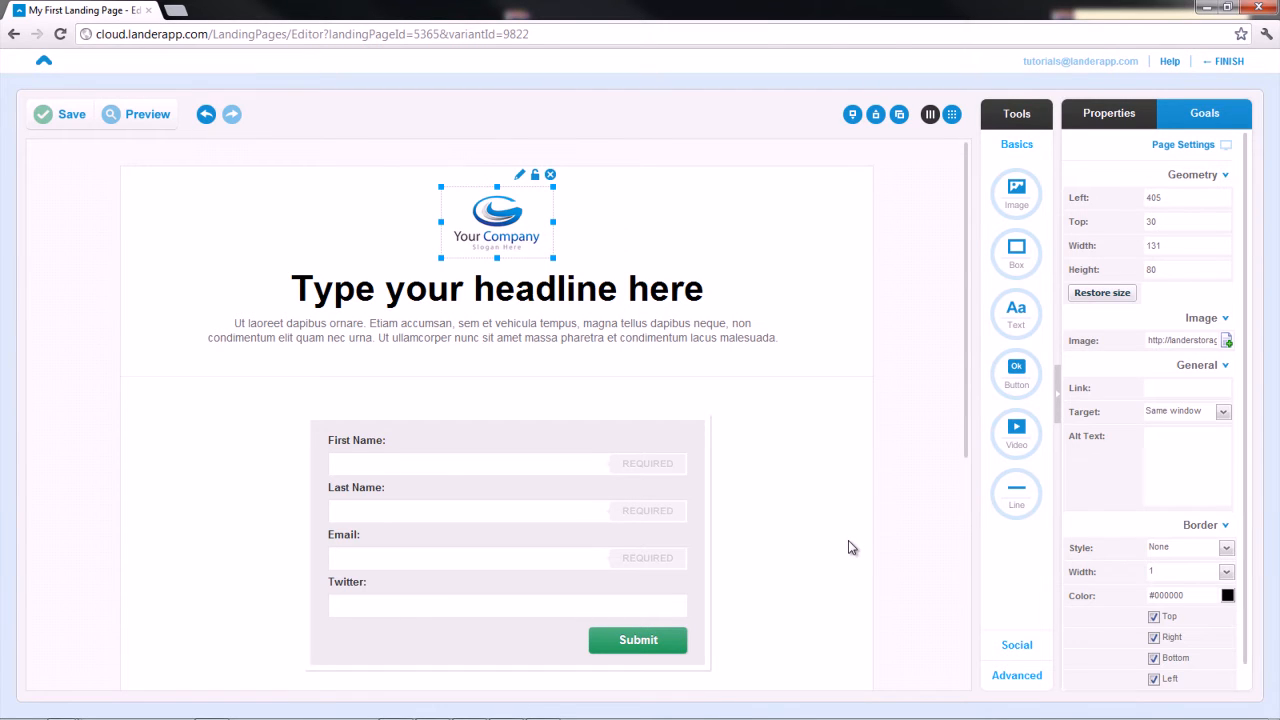
{"action": "mouse_move", "coordinate": [552, 260]}
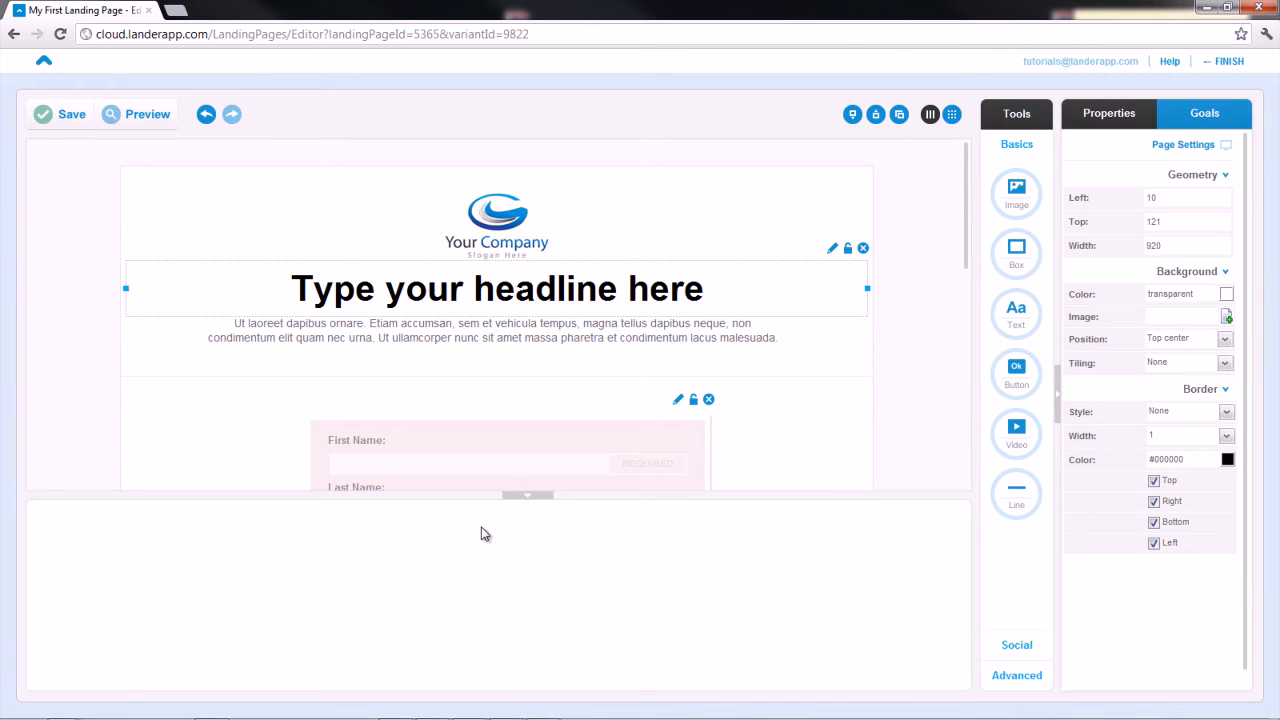
Set the headline to 'Join Our Mailing List!' and the subtitle to 'Fill out this form to receive cool updates.'.
{"action": "double_click", "coordinate": [496, 288]}
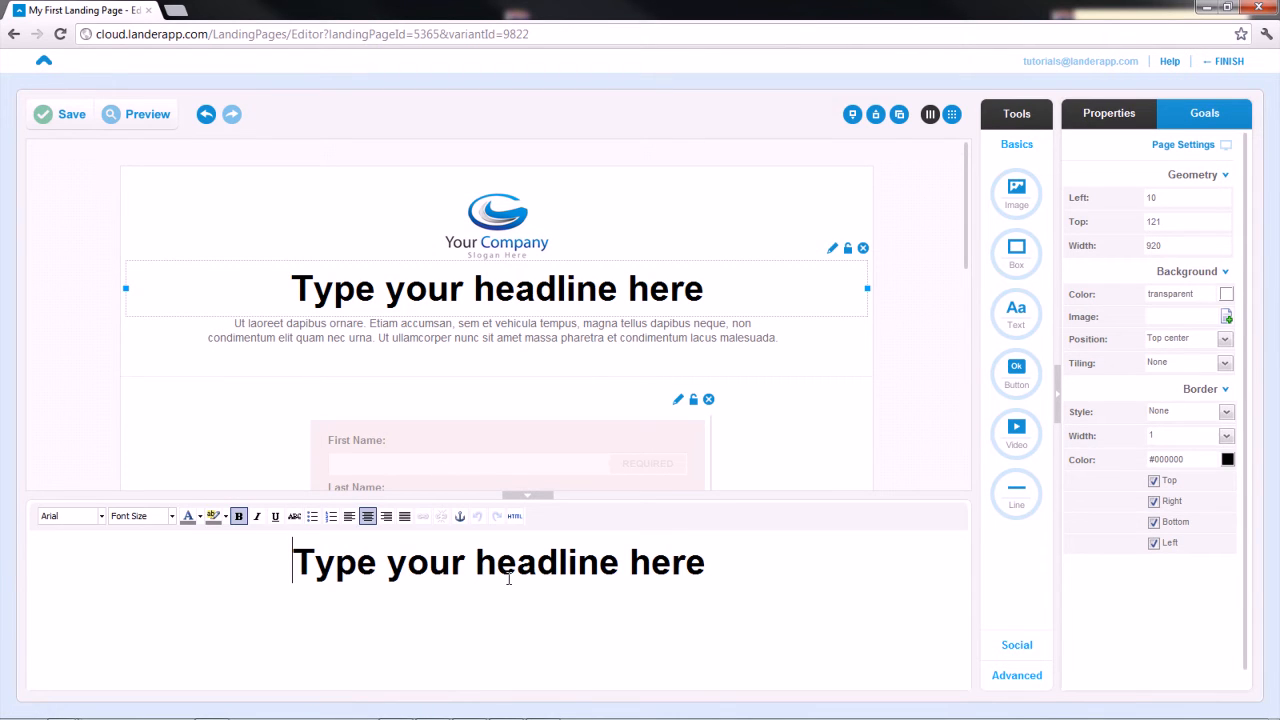
{"action": "type", "text": "Join Our Mali"}
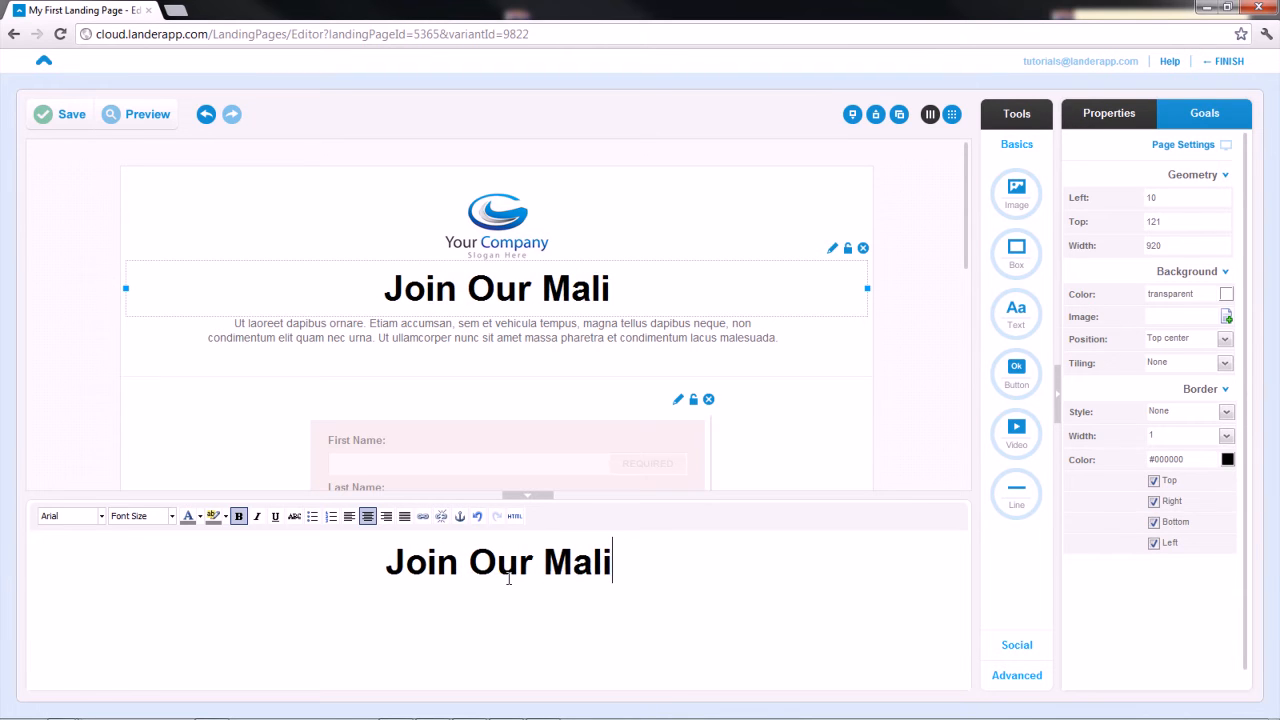
{"action": "type", "text": "ng List!"}
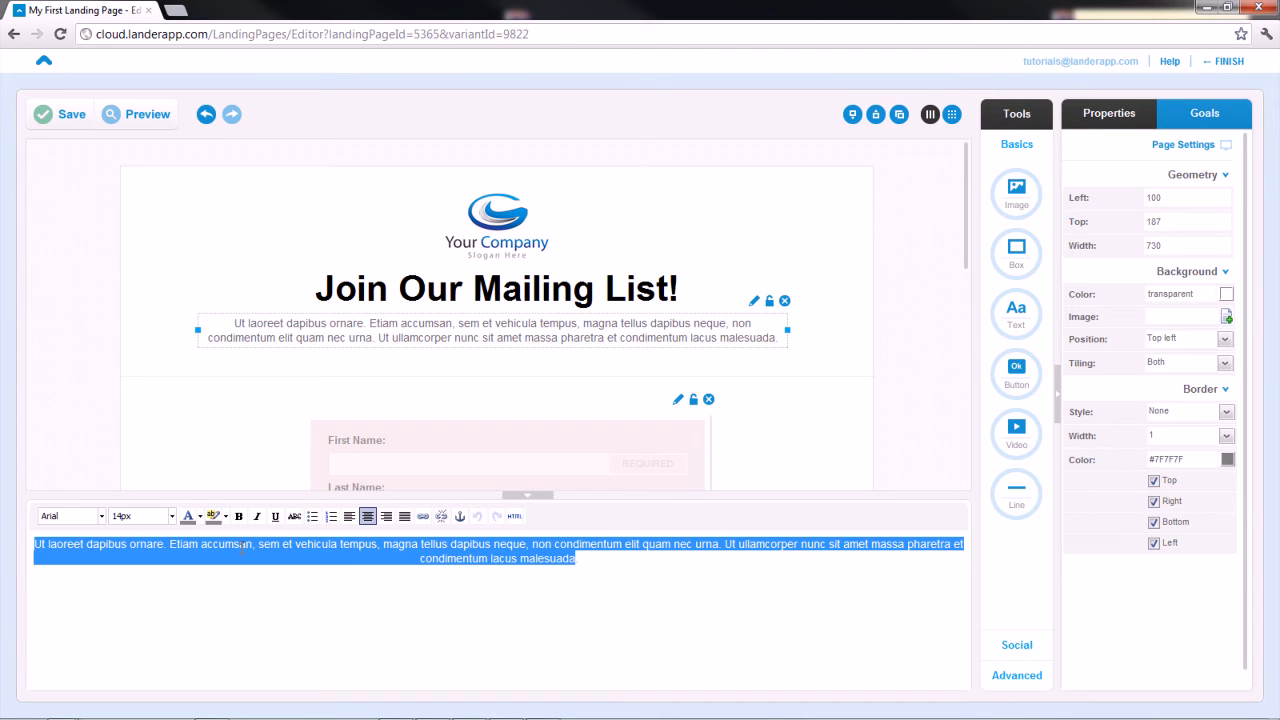
{"action": "type", "text": "Fill out this form to receive cool updates."}
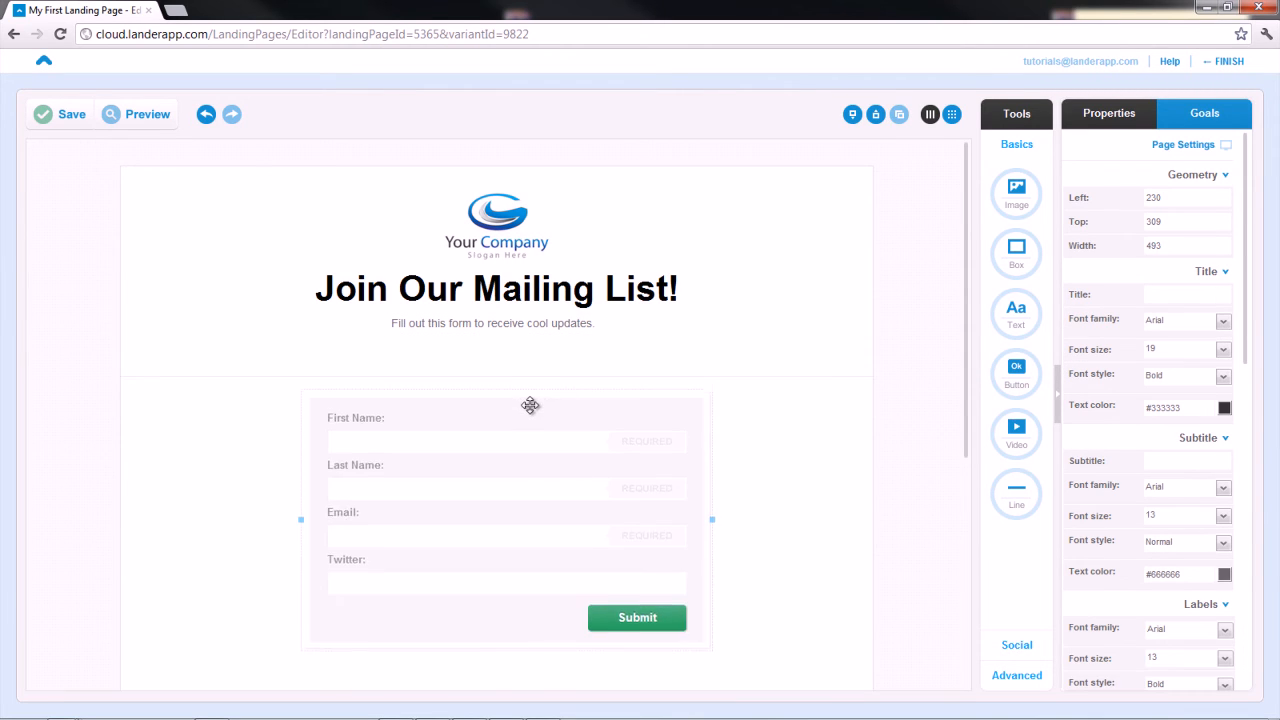
Add the social share bar below the signup form and save the page.
{"action": "scroll", "scroll_direction": "down", "scroll_amount": 3}
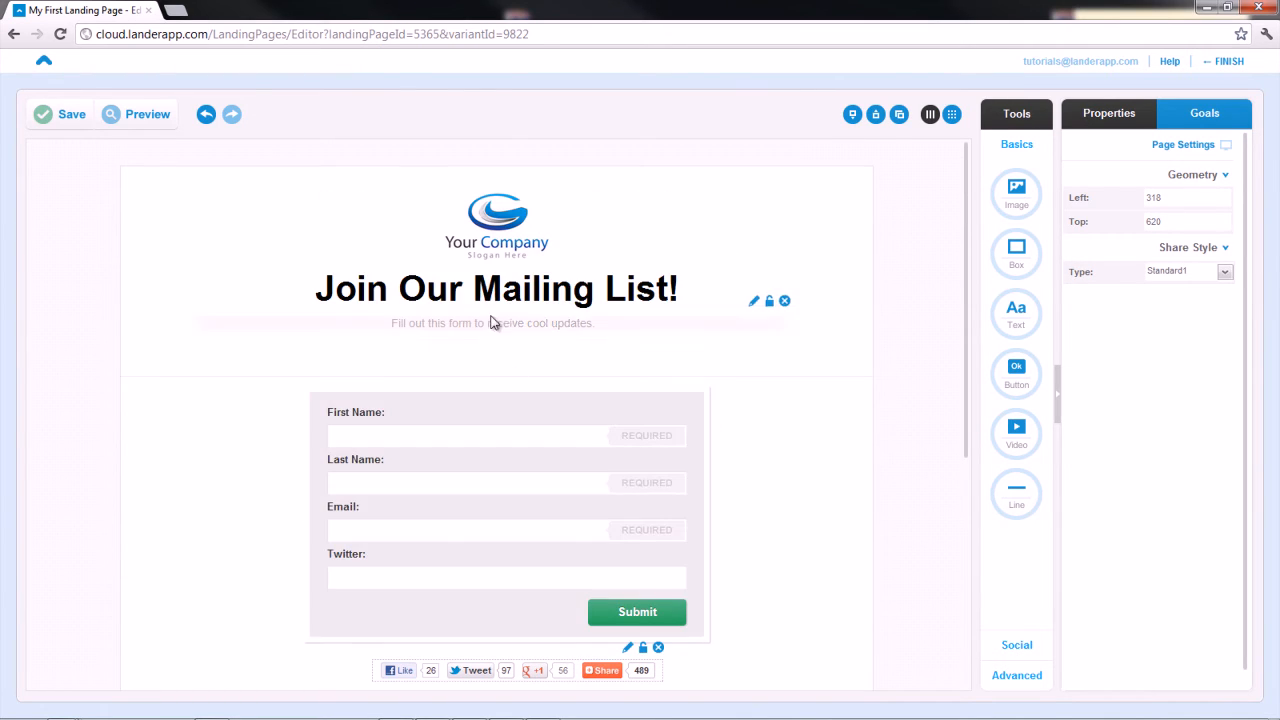
{"action": "left_click", "coordinate": [44, 112]}
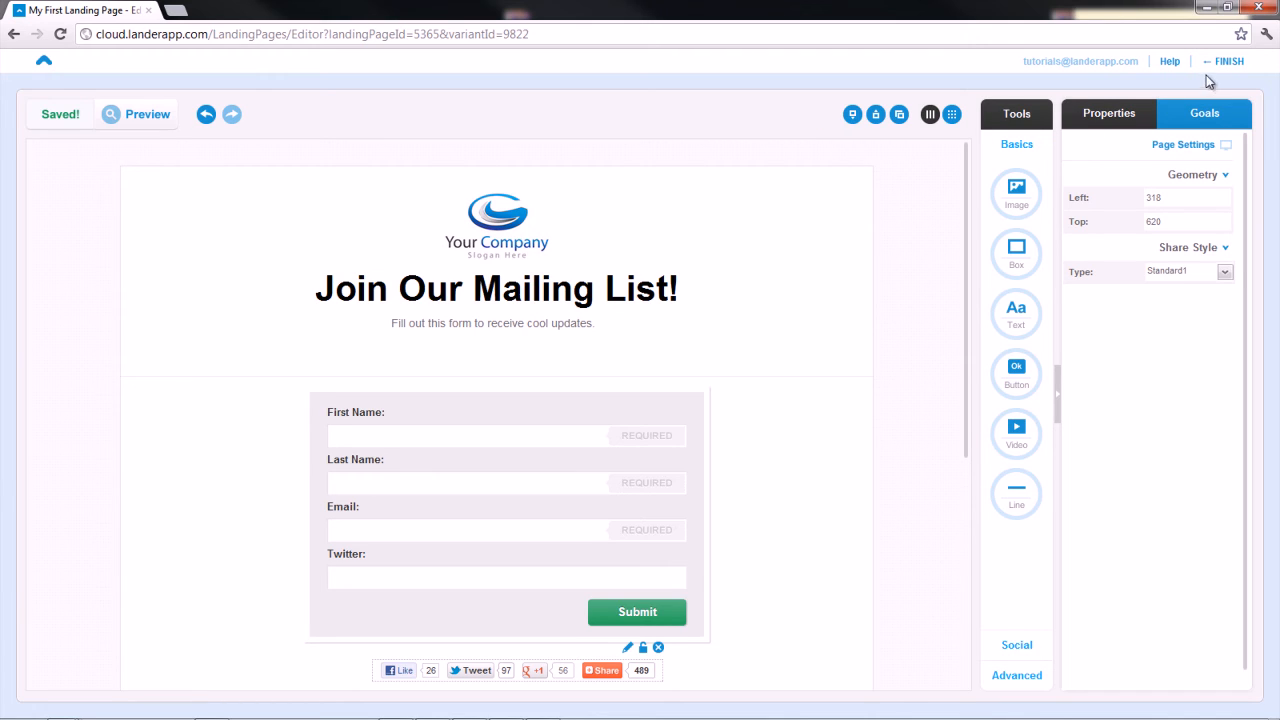
Finish editing, go to the page dashboard and publish My First Landing Page.
{"action": "left_click", "coordinate": [1228, 60]}
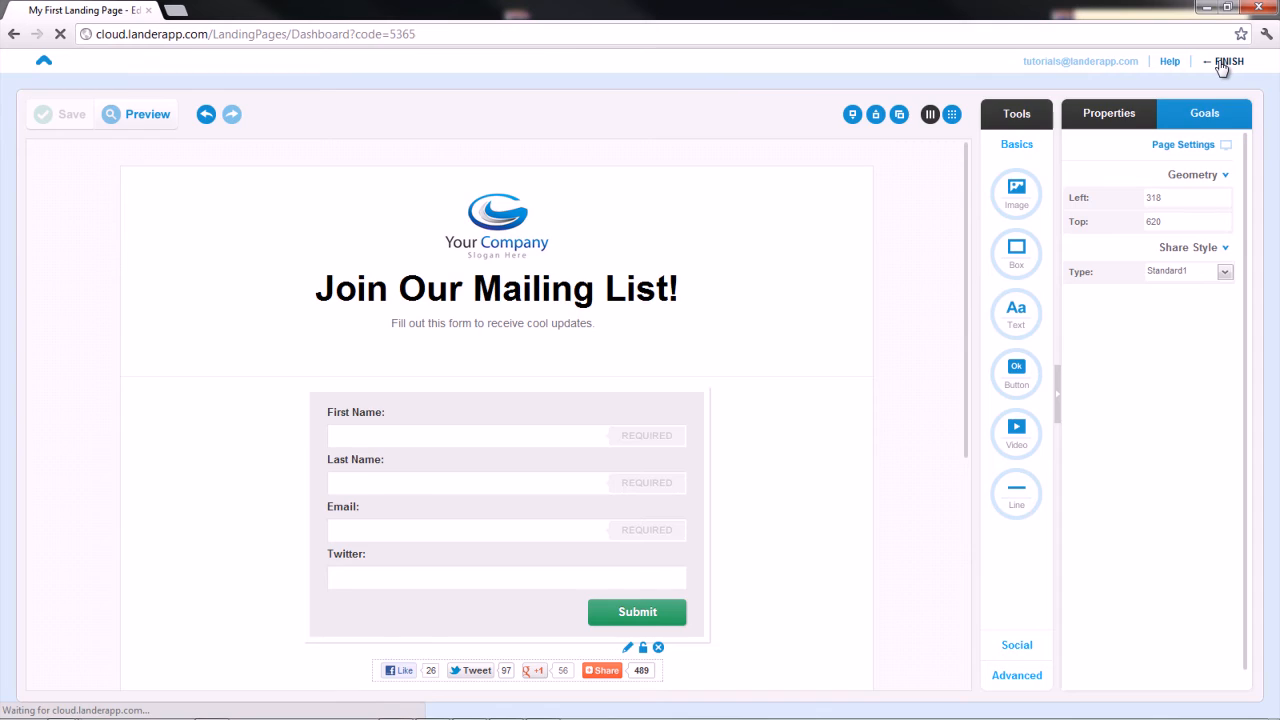
{"action": "left_click", "coordinate": [1228, 60]}
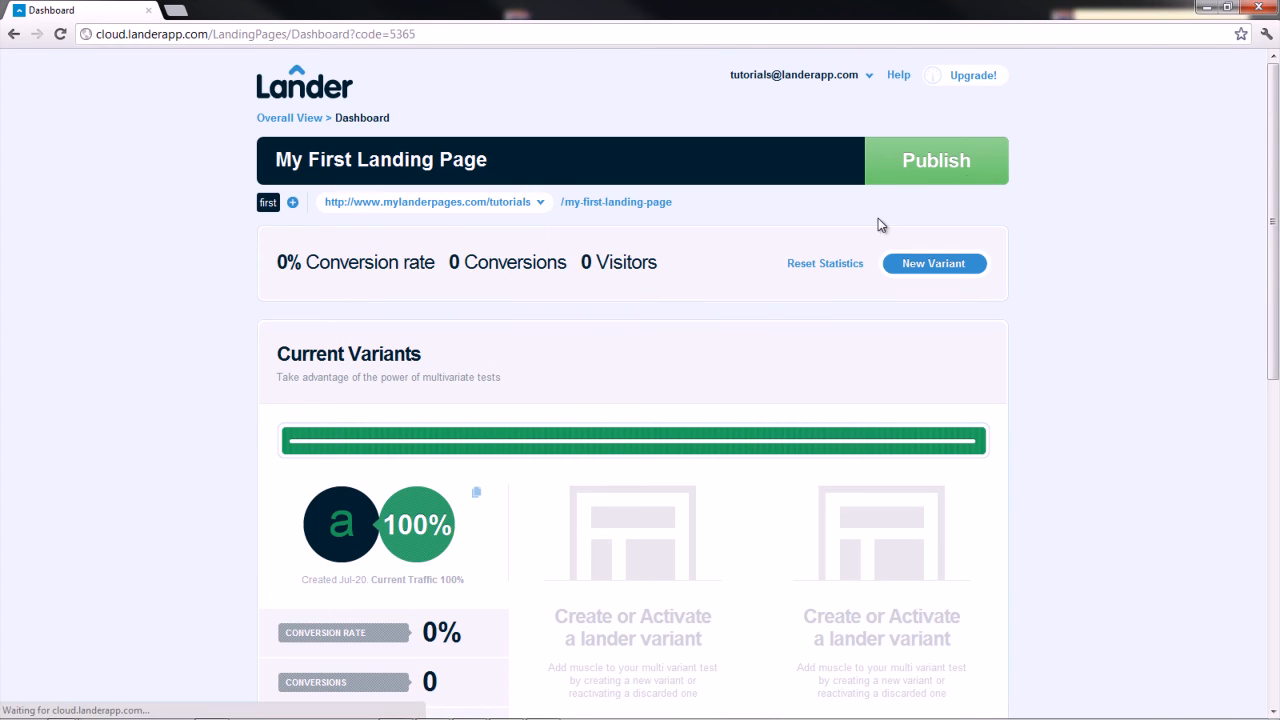
{"action": "mouse_move", "coordinate": [710, 206]}
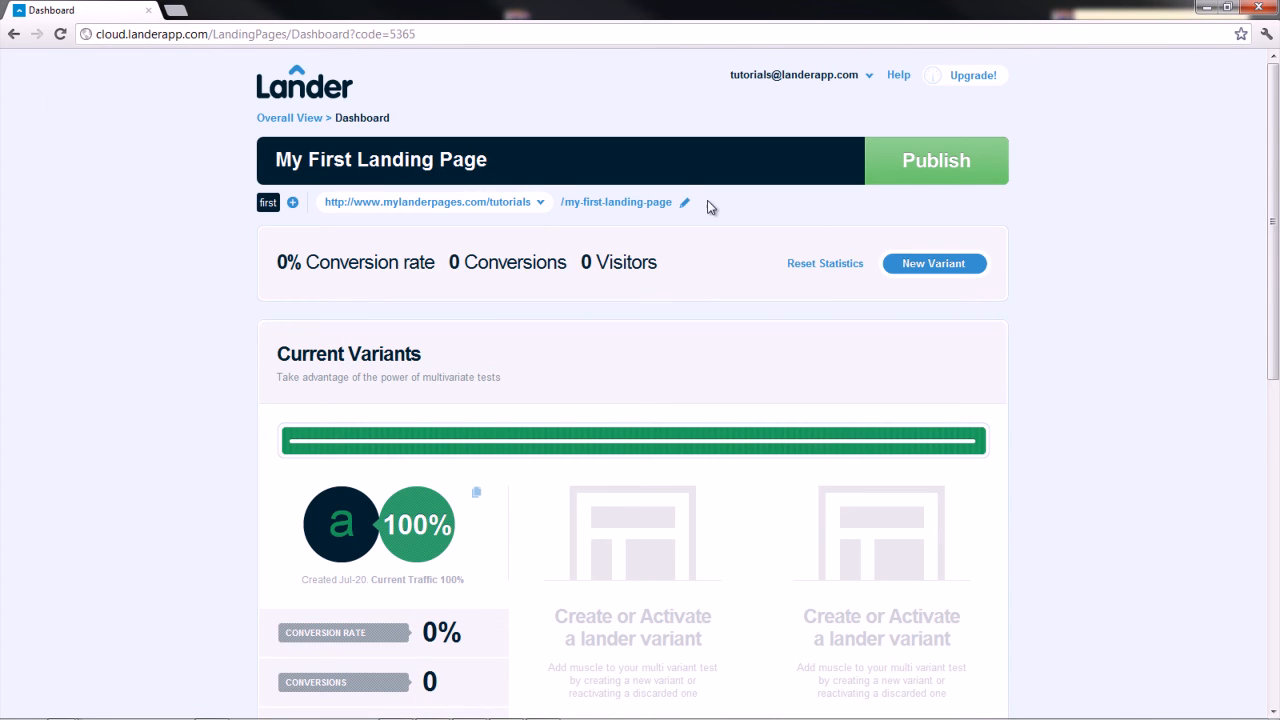
{"action": "scroll", "scroll_direction": "down", "scroll_amount": 3}
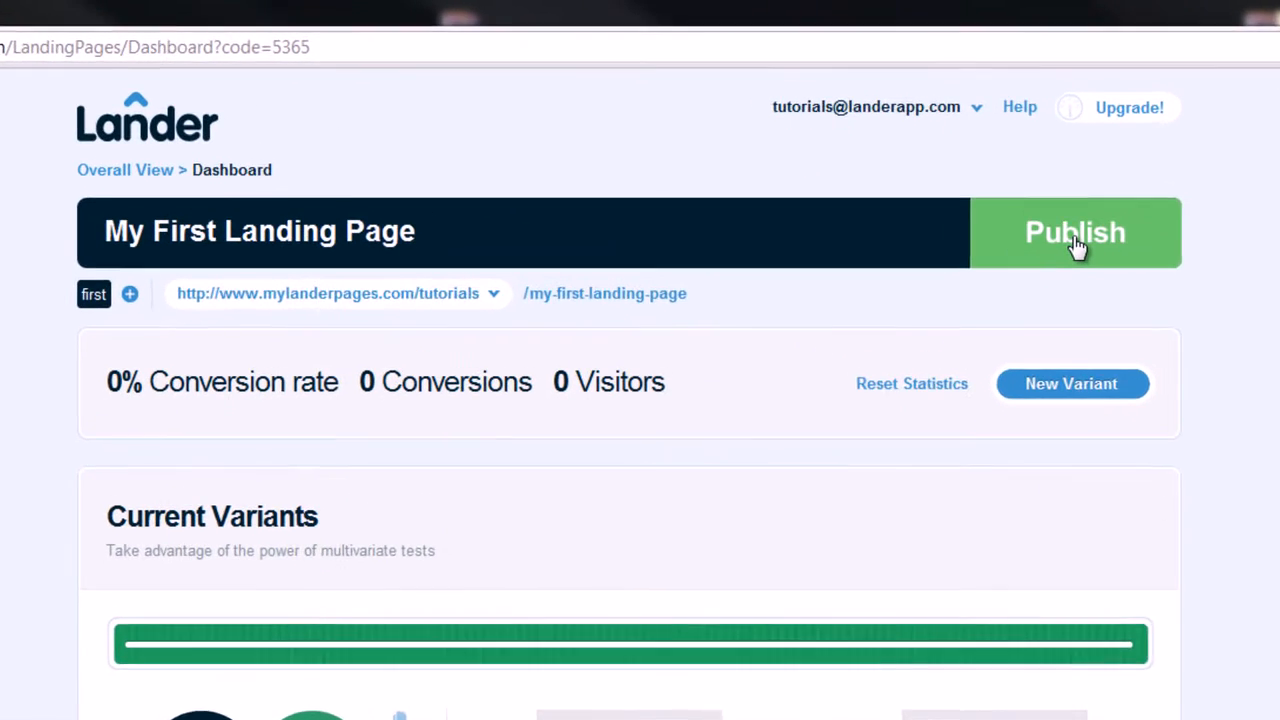
{"action": "left_click", "coordinate": [1076, 232]}
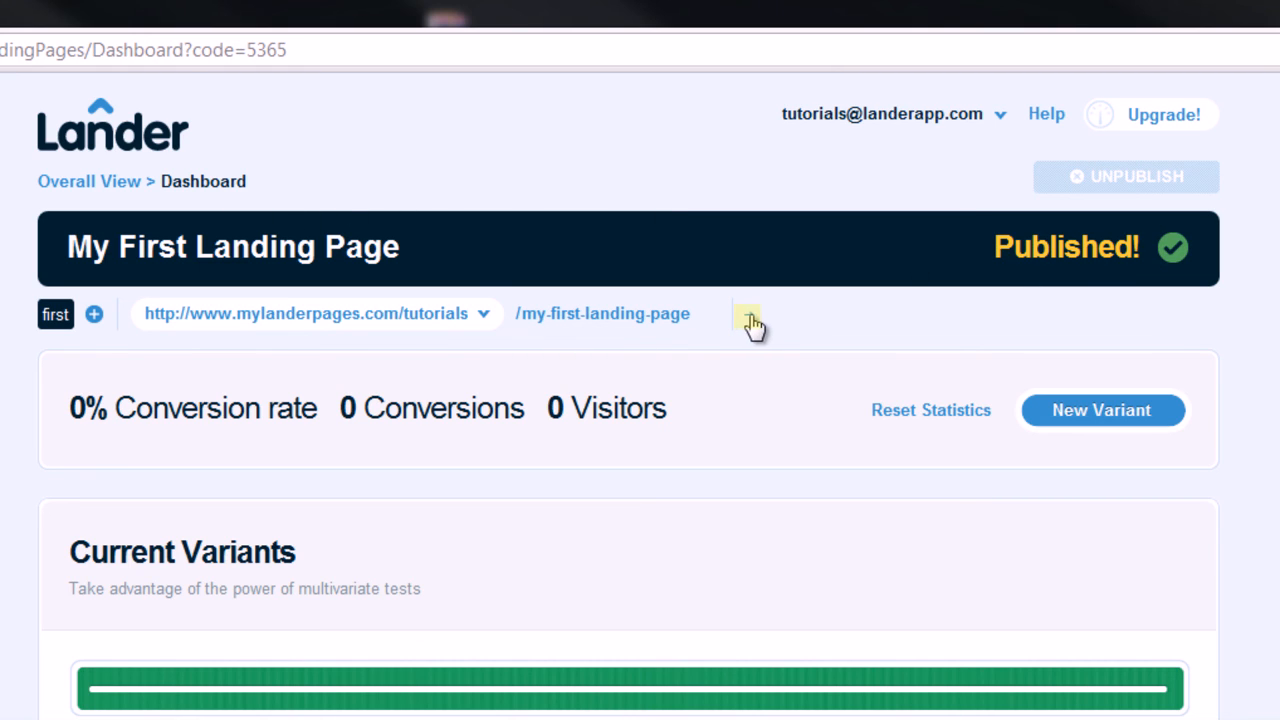
View the published landing page live in a new browser tab.
{"action": "left_click", "coordinate": [750, 320]}
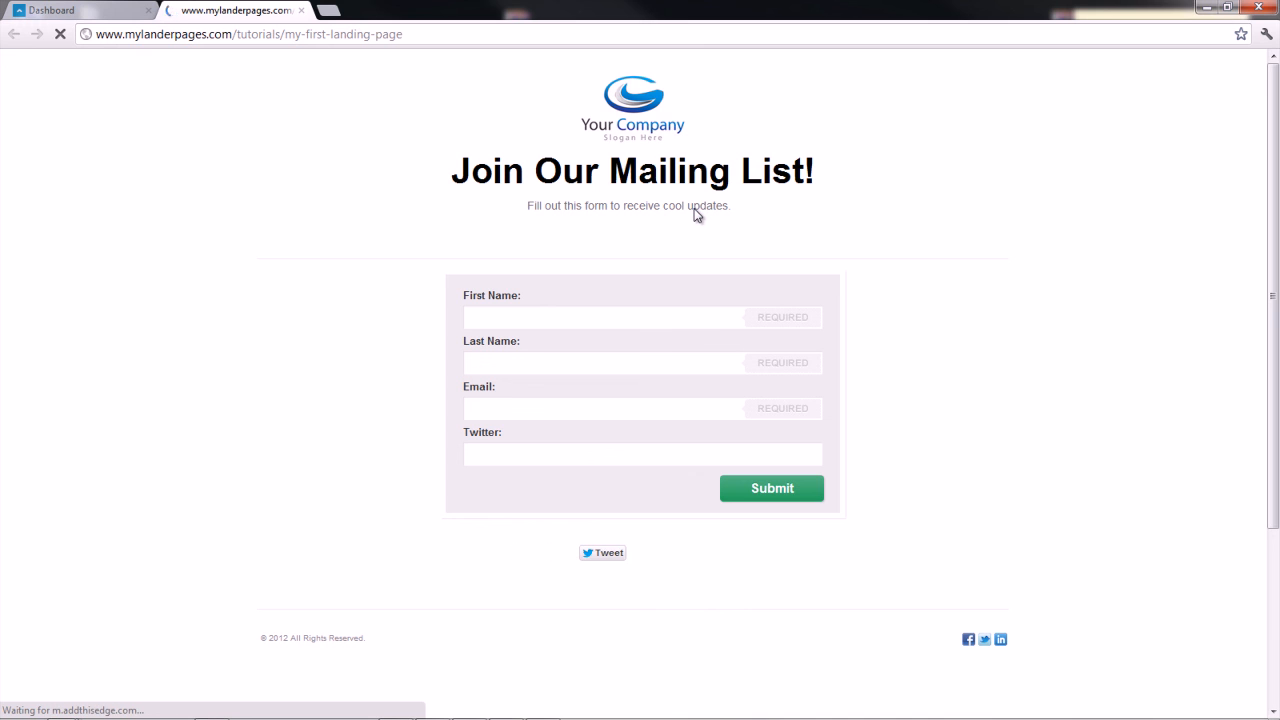